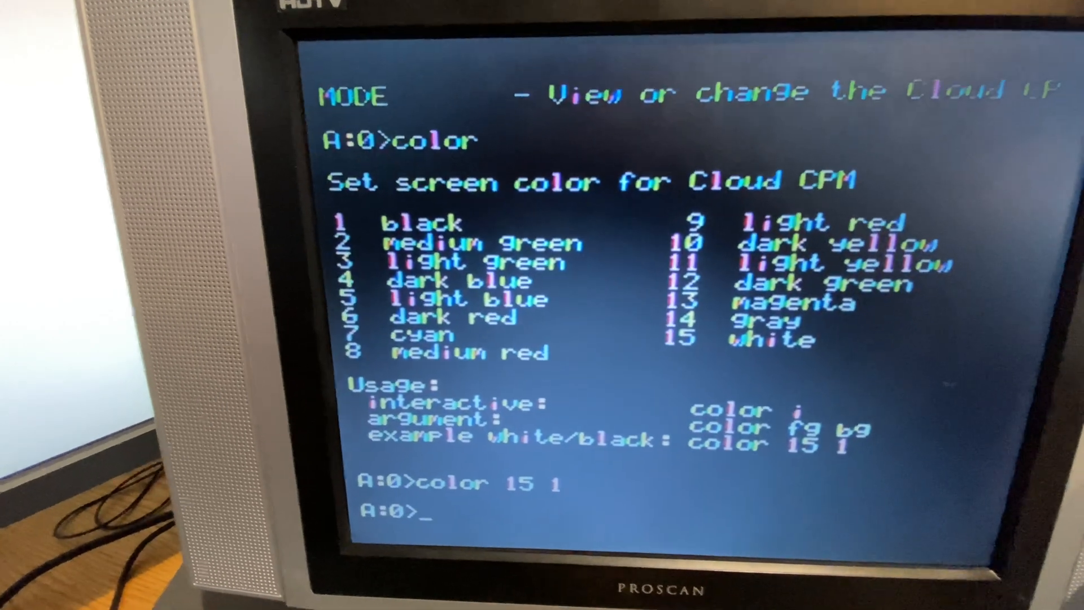
# Step: Run the 'color' command at the A:0> prompt to list the available colours
pyautogui.write('color')
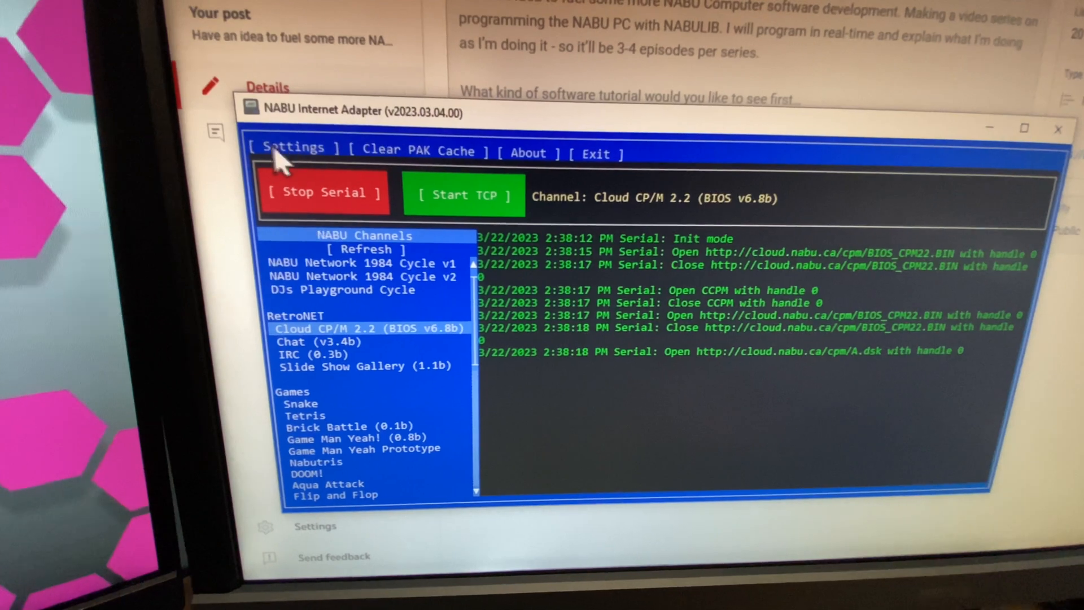
# Step: Open the NABU Internet Adapter Settings and bring up its Store folder
pyautogui.click(295, 148)
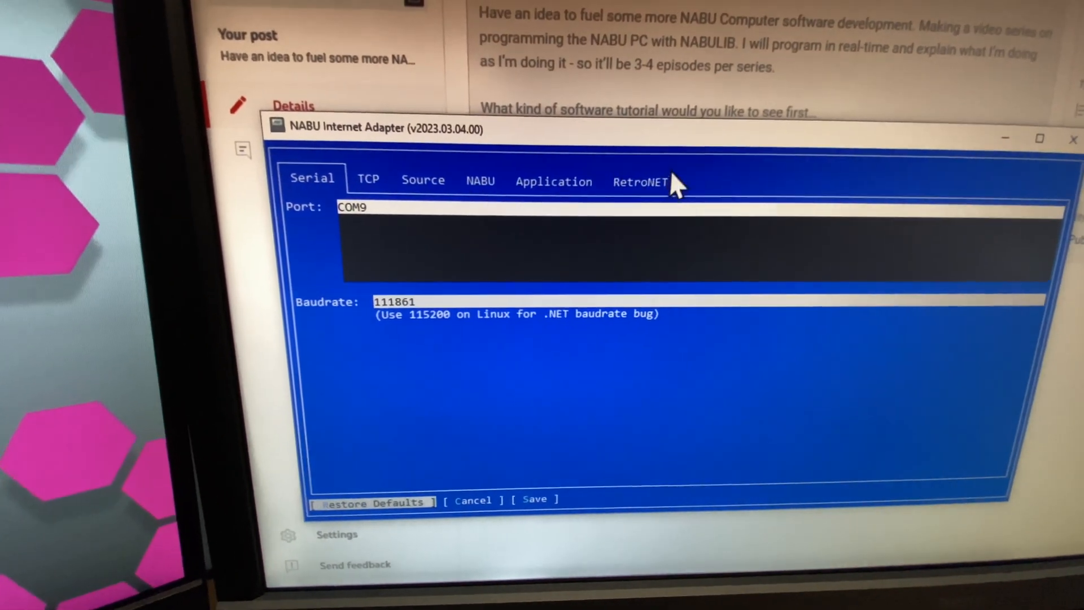
pyautogui.click(640, 182)
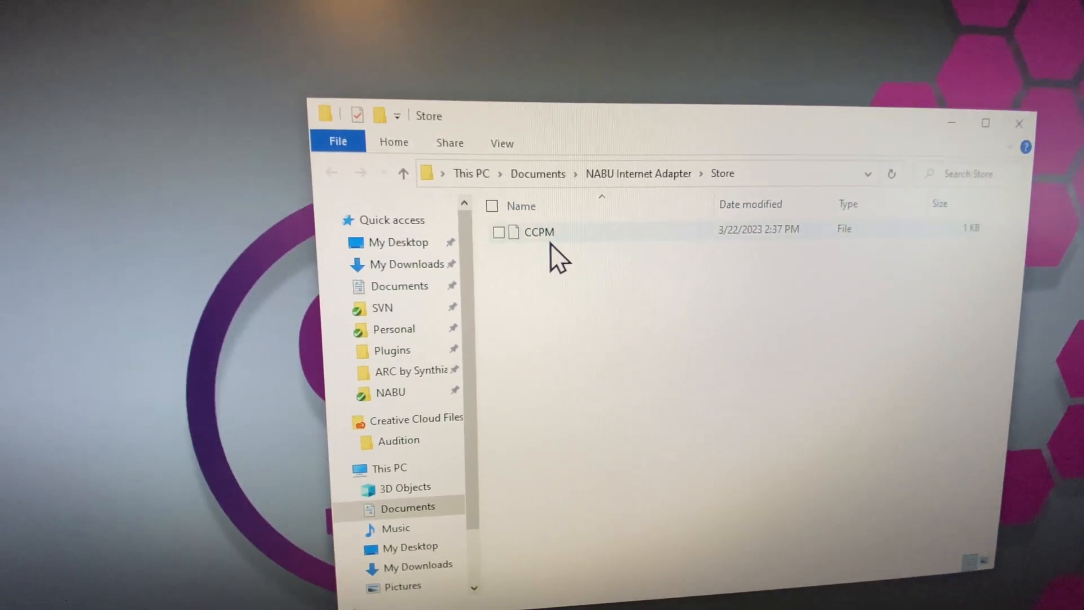
pyautogui.moveTo(508, 246)
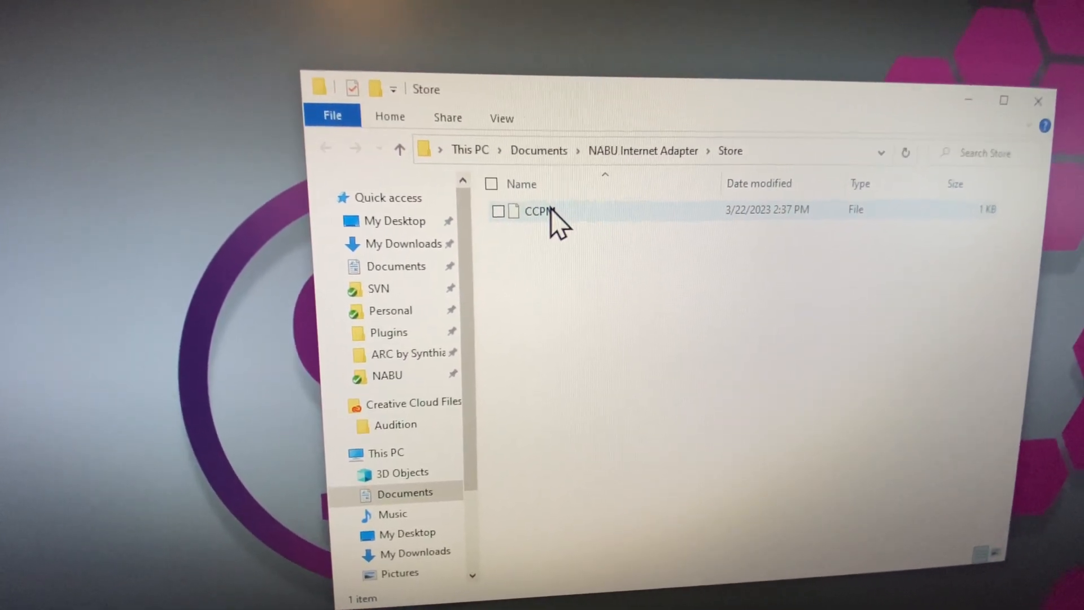
# Step: Select the CCPM file in the adapter's Store folder to reveal its size
pyautogui.click(539, 211)
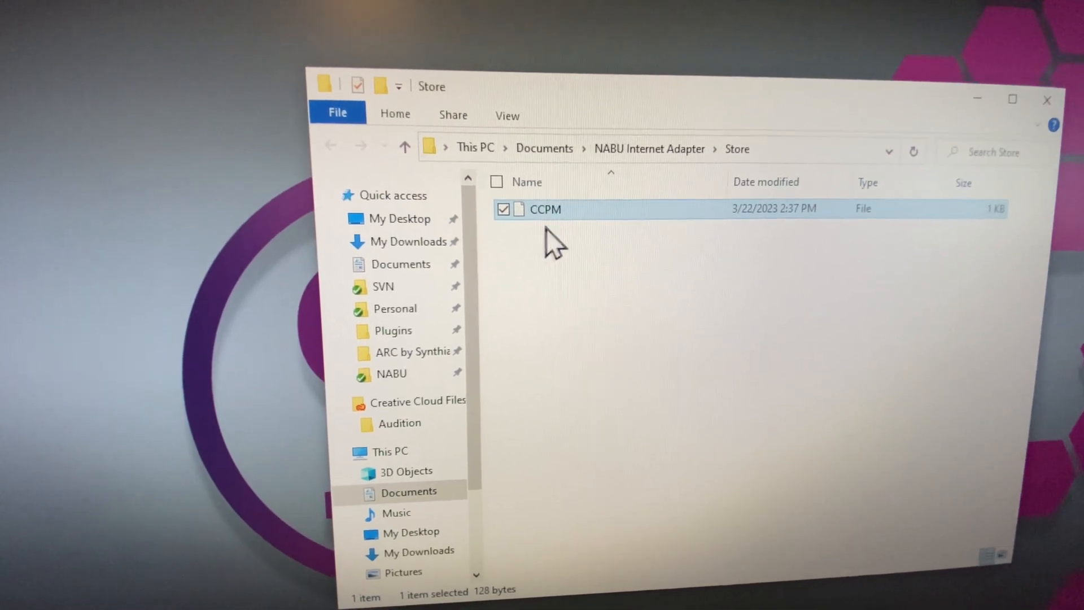